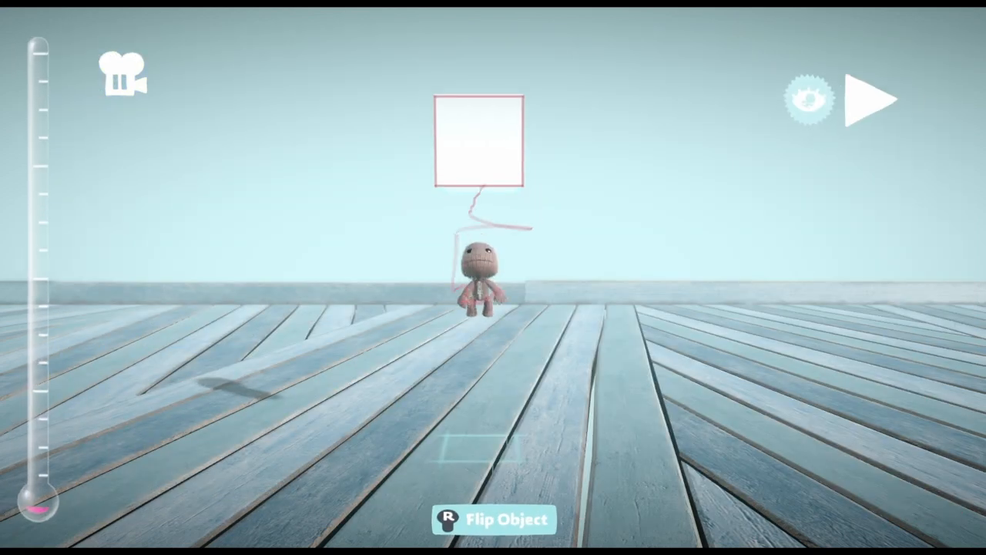
# Step: Place the small block from the Popit onto the wooden floor beside Sackboy
pyautogui.click(862, 99)
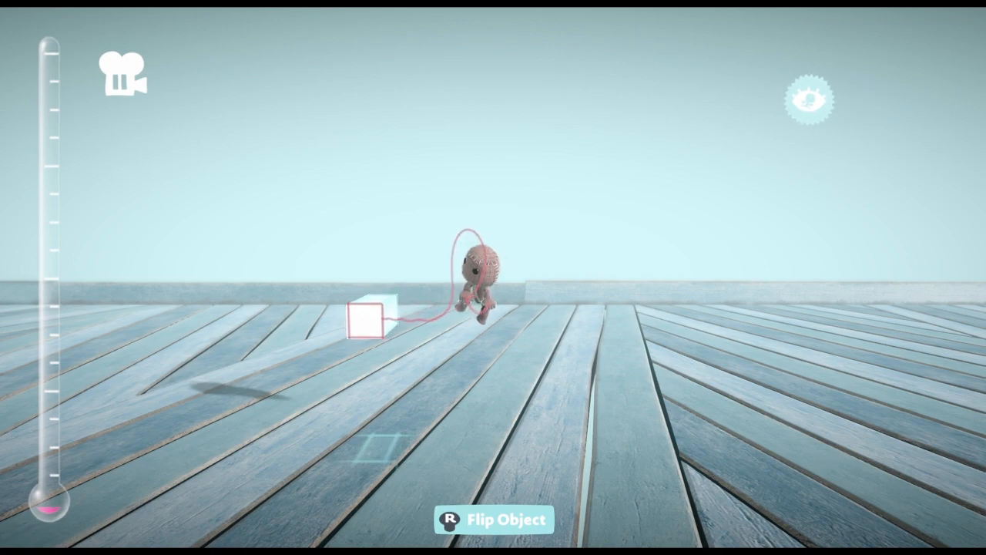
pyautogui.click(120, 74)
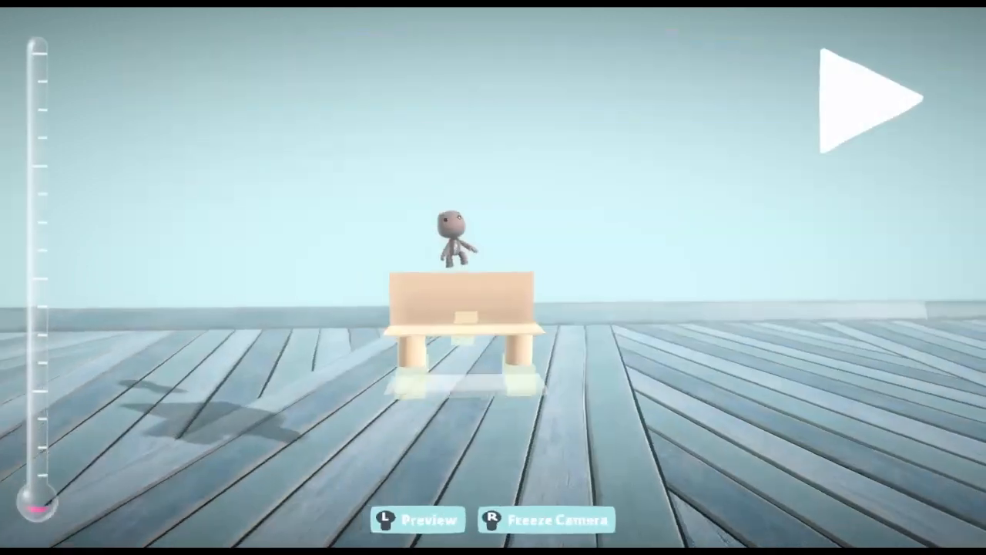
# Step: Adjust the finished bench with Sackboy standing on its seat, ready for testing
pyautogui.click(863, 101)
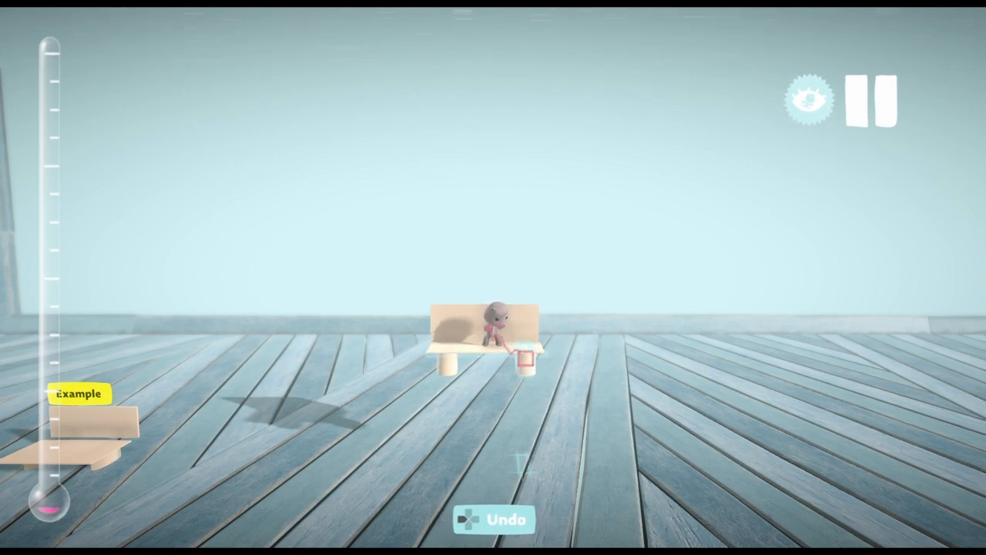
# Step: Play the level so Sackboy sits on the bench, hops off, then return to Create mode
pyautogui.click(872, 99)
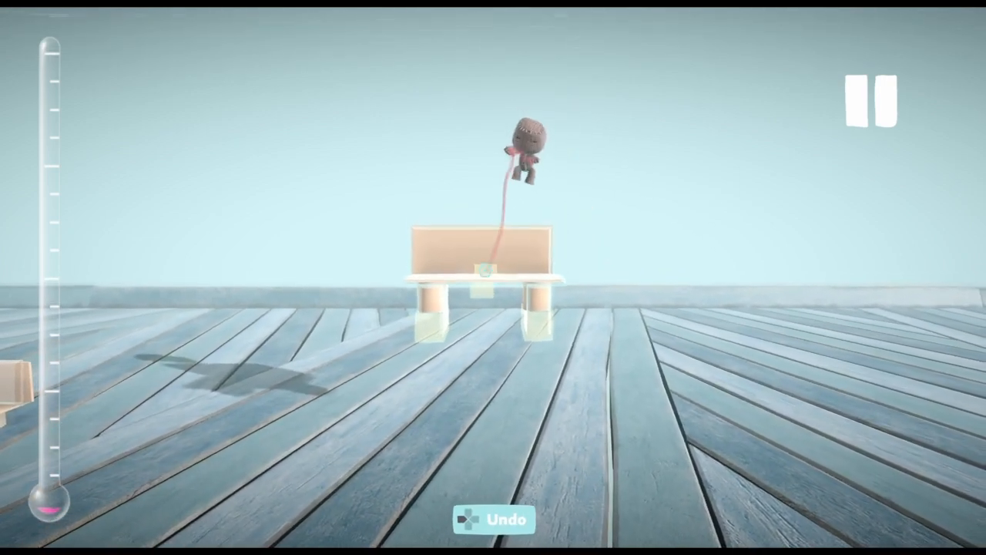
pyautogui.click(873, 98)
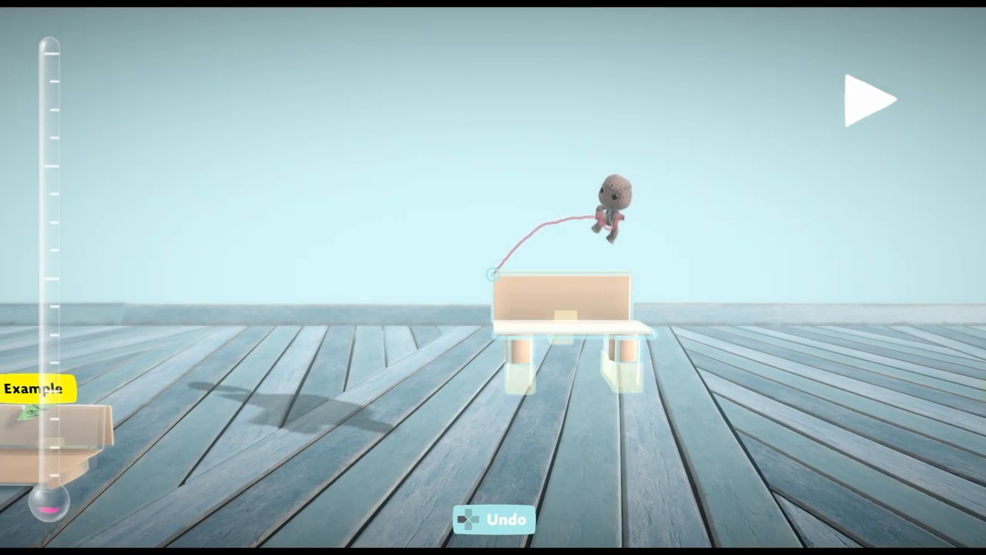
# Step: Place a Controlinator from Gadgets onto the bench seat and return to the gadgets list
pyautogui.click(869, 99)
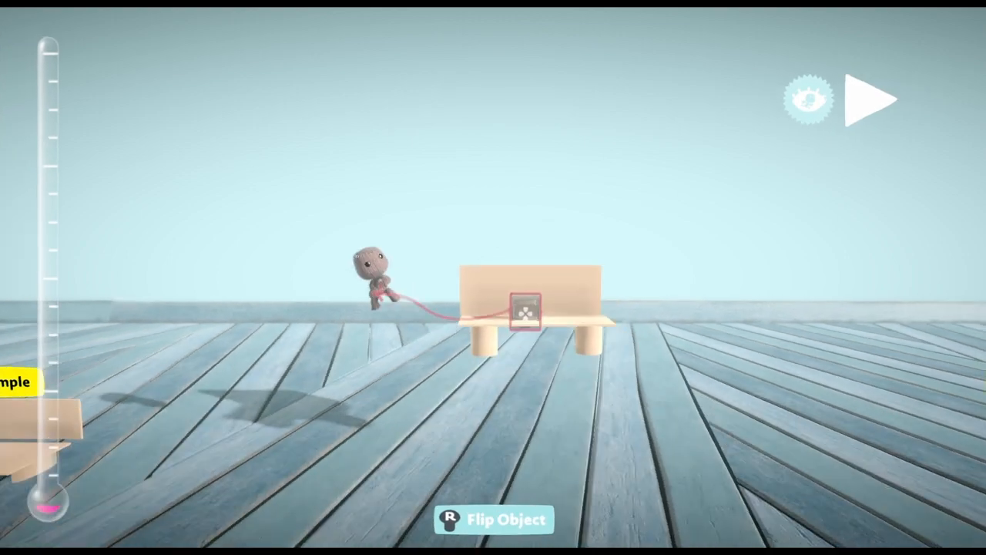
pyautogui.click(869, 98)
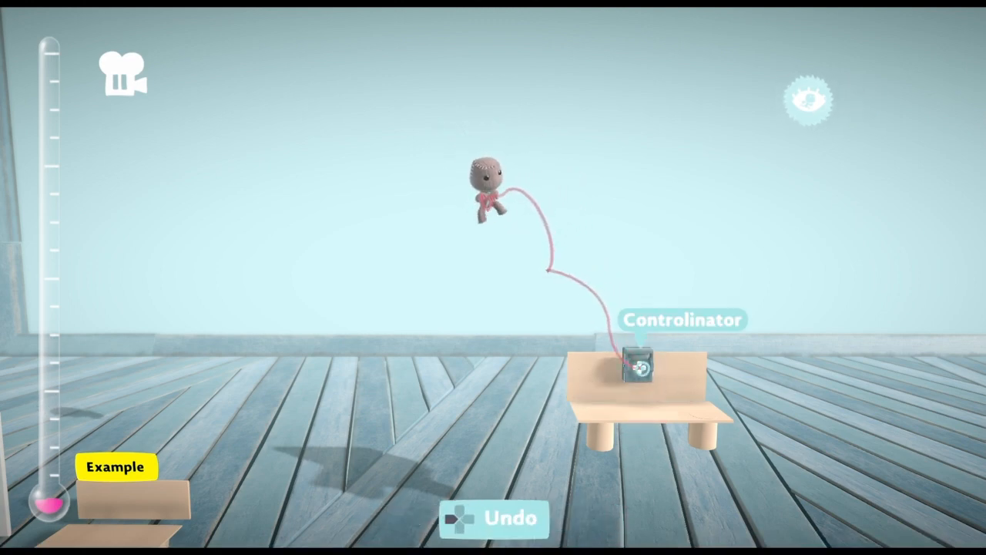
pyautogui.click(641, 370)
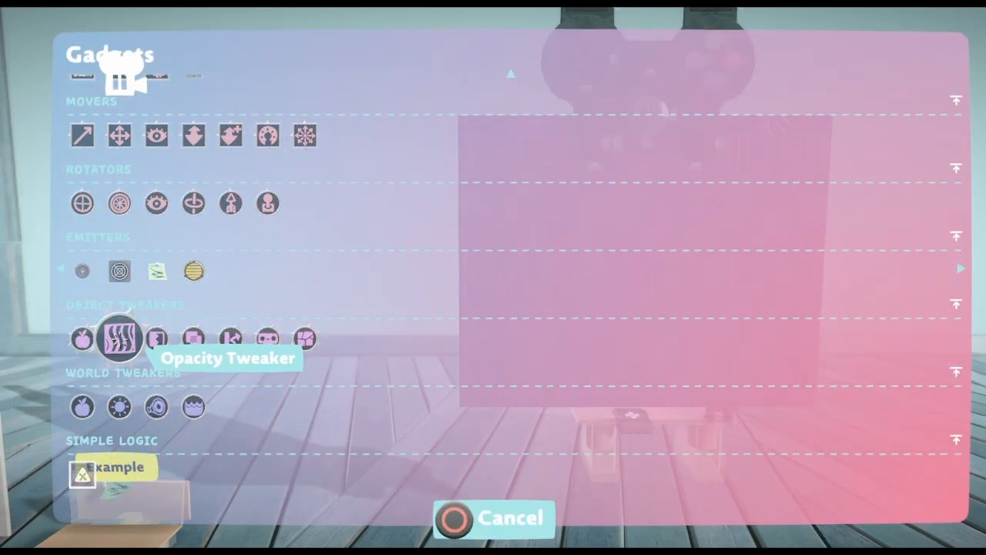
# Step: Select the Opacity Tweaker under Object Tweakers to attach to the bench's Controlinator
pyautogui.click(120, 339)
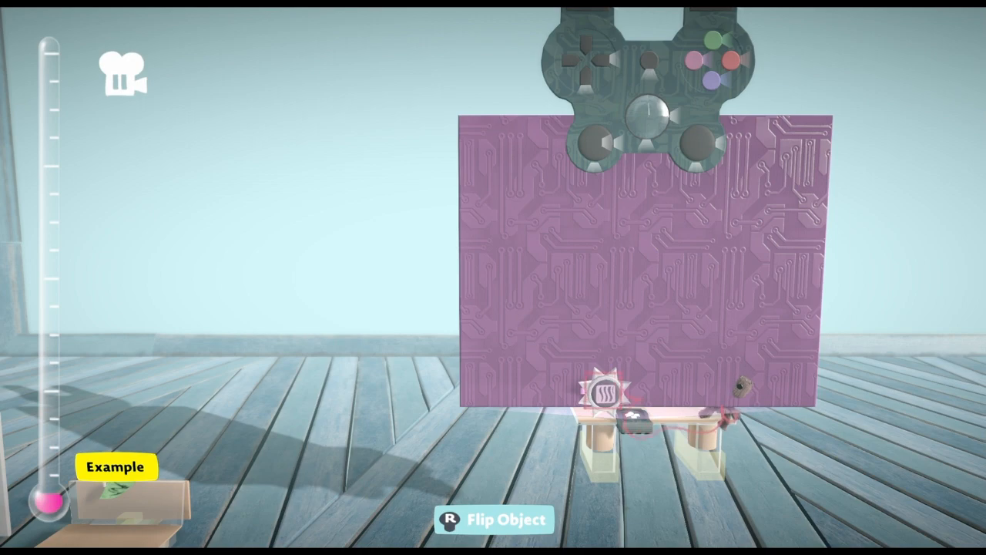